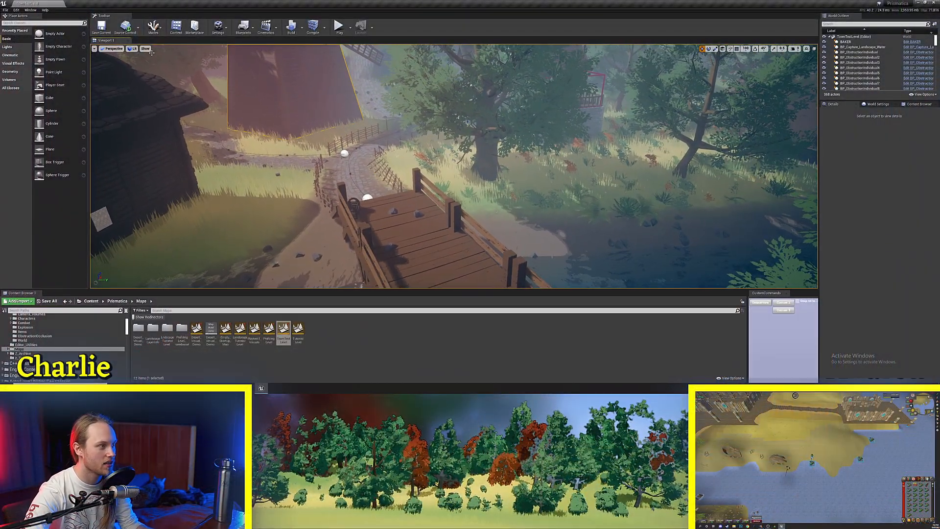
# - Switch the level viewport to the Mesh DistanceFields visualisation mode
pyautogui.click(144, 49)
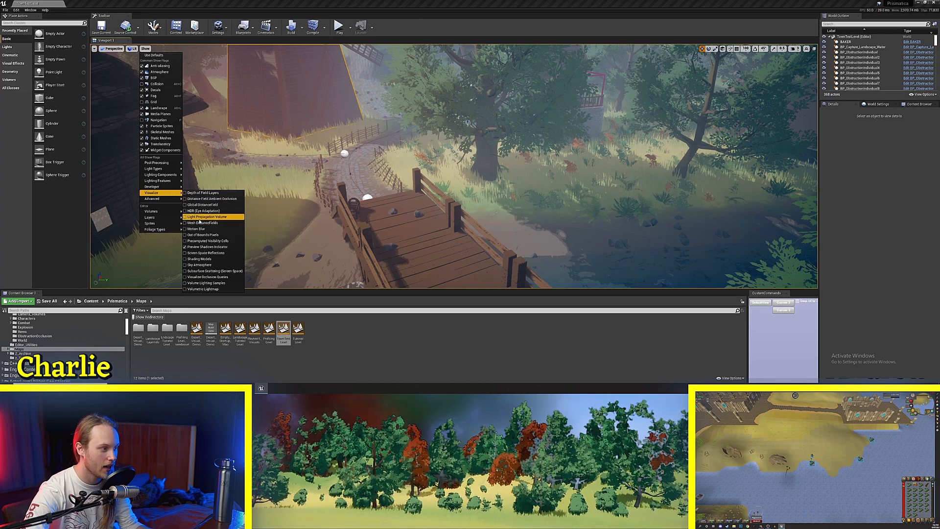
pyautogui.click(206, 216)
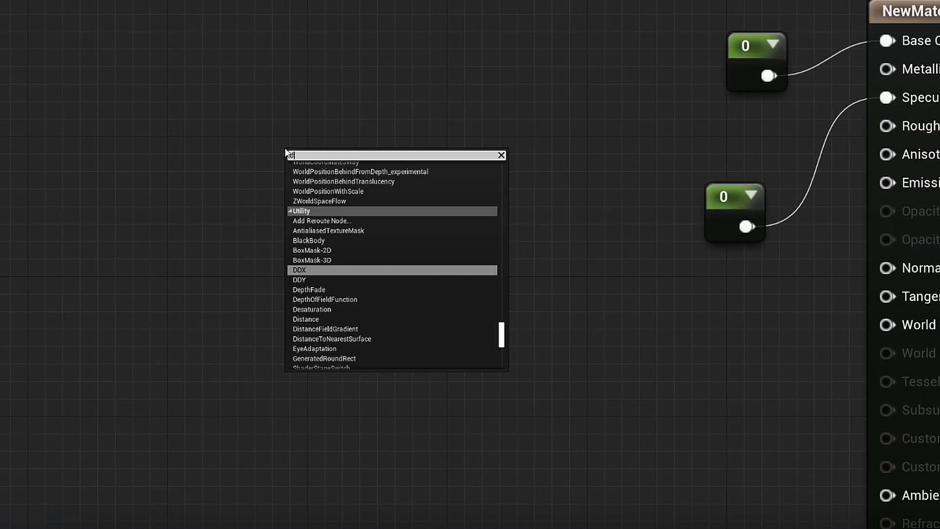
# - Feed DistanceToNearestSurface with an Absolute World Position excluding material shader offsets
pyautogui.write('distance')
pyautogui.write('world pos')
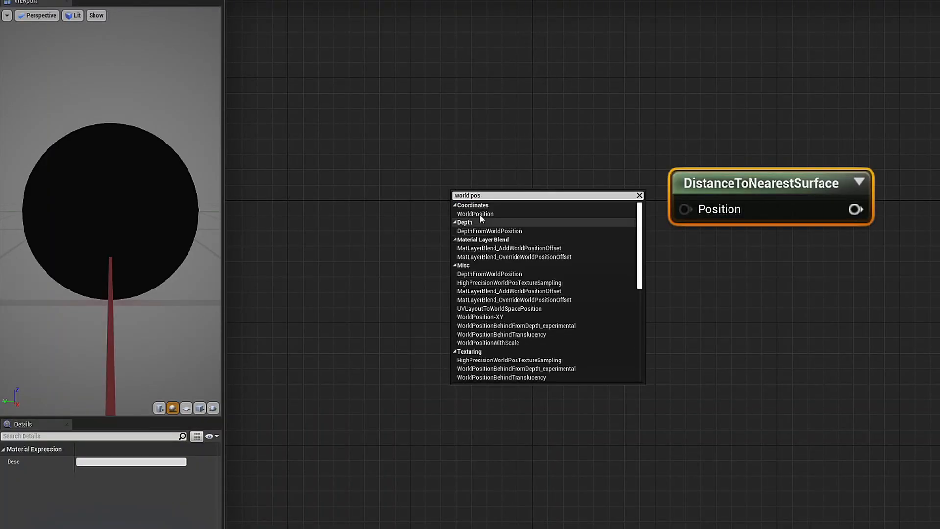
pyautogui.click(475, 213)
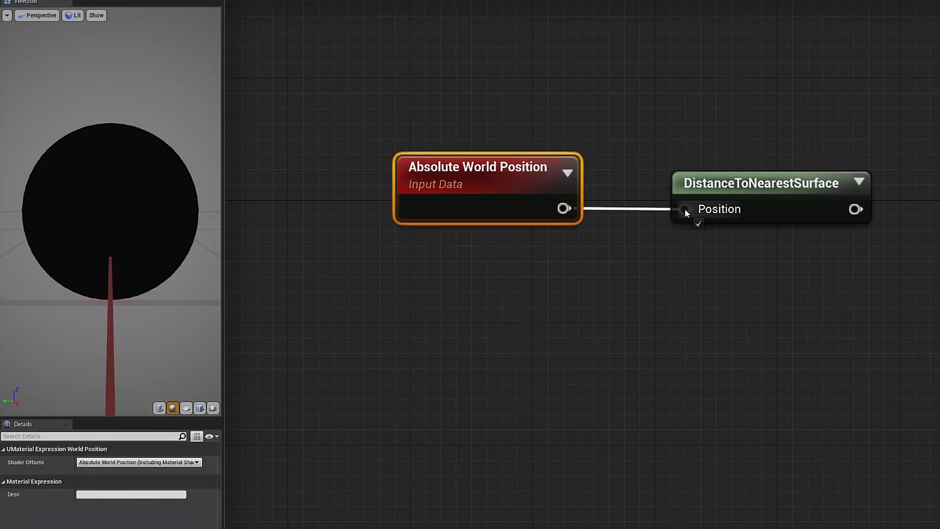
pyautogui.click(139, 462)
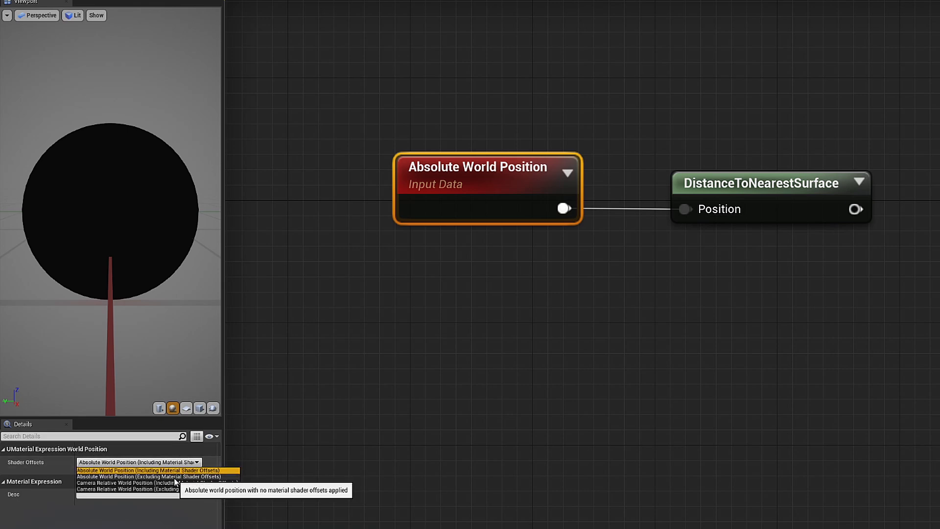
pyautogui.click(139, 476)
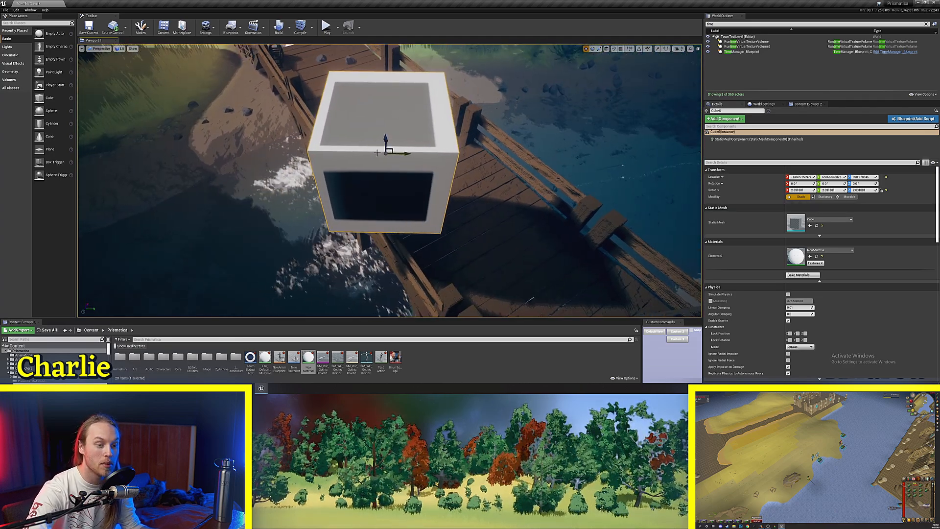
pyautogui.moveTo(730, 139)
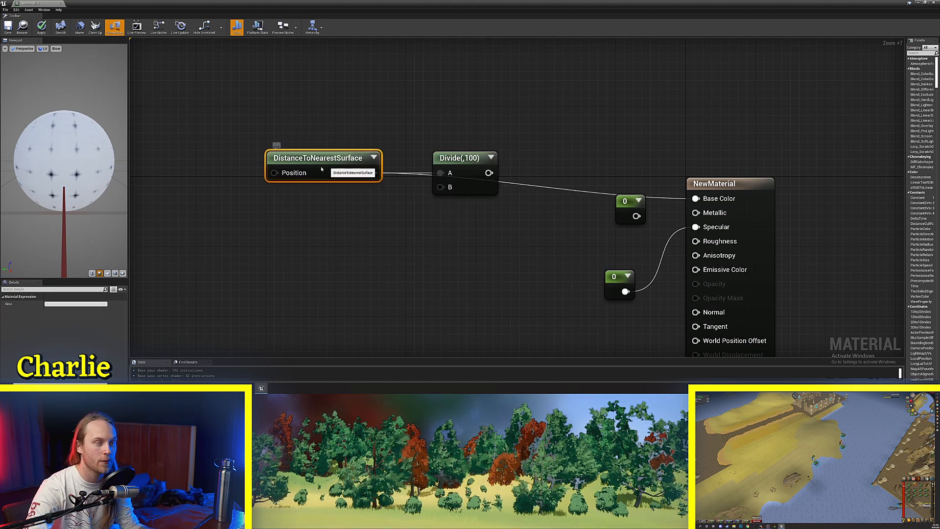
# - Wire the distance result into the divide-by-100 node and add the node that follows it
pyautogui.moveTo(465, 156); pyautogui.dragTo(464, 53)
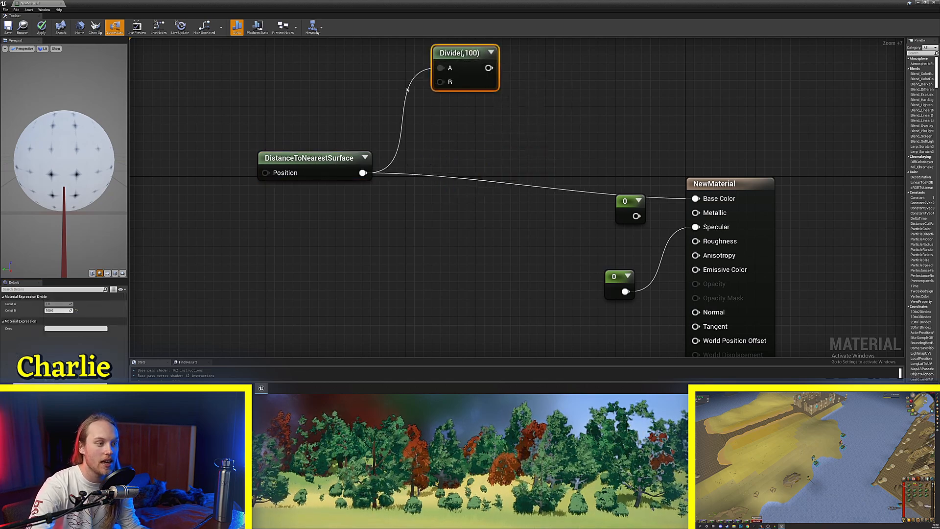
pyautogui.moveTo(465, 52); pyautogui.dragTo(474, 157)
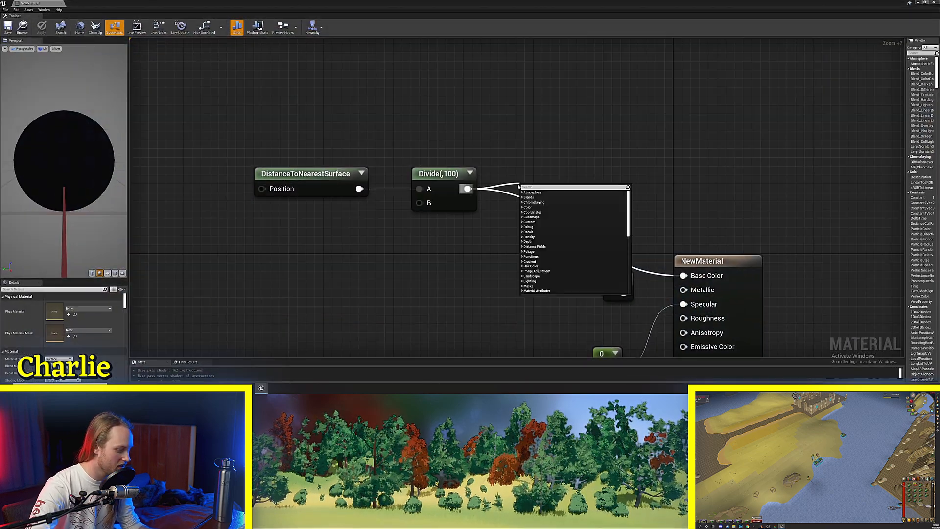
pyautogui.click(529, 192)
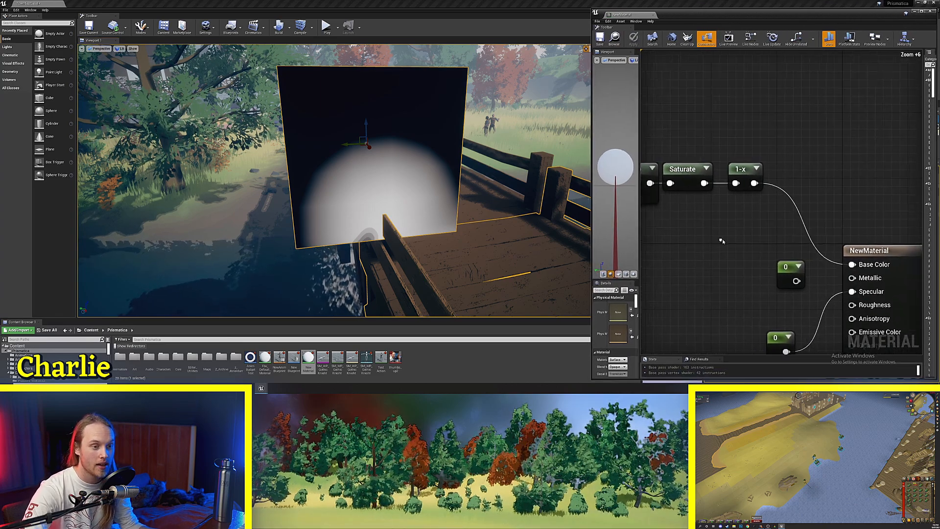
# - Add a LinearInterpolate node to blend colours by the 1-x distance mask
pyautogui.write('lerp')
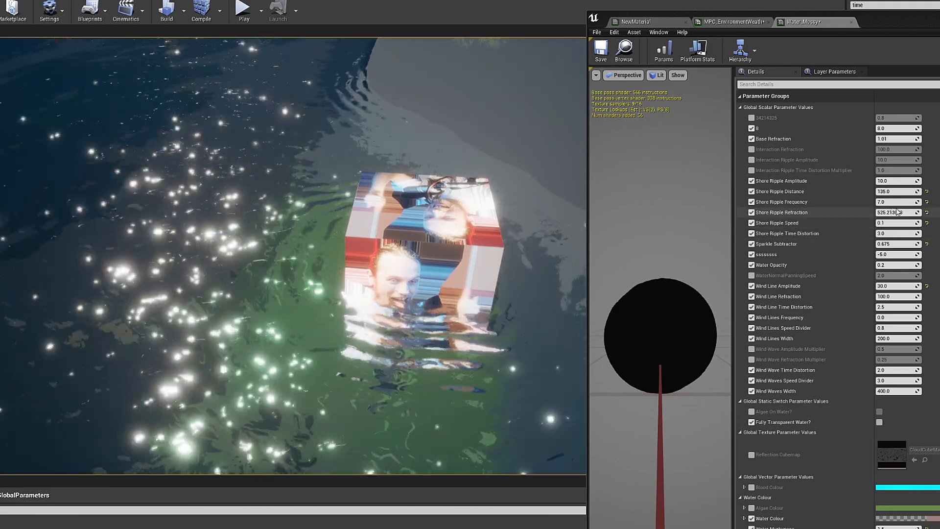
# - Drag the water material's Shore Ripple Refraction value while watching the cube in the lake
pyautogui.moveTo(899, 212); pyautogui.dragTo(912, 212)
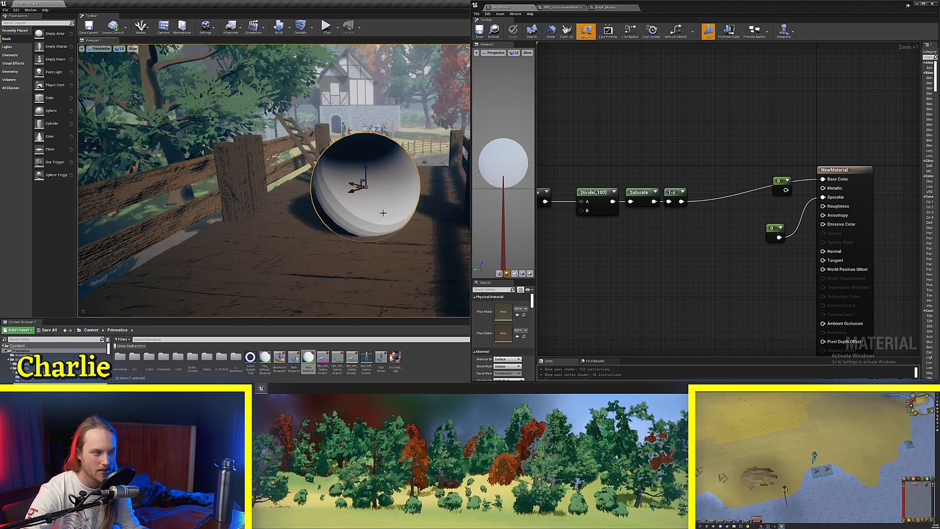
# - Add a VertexNormalWS node masked to its red and green channels
pyautogui.click(598, 192)
pyautogui.write('normal')
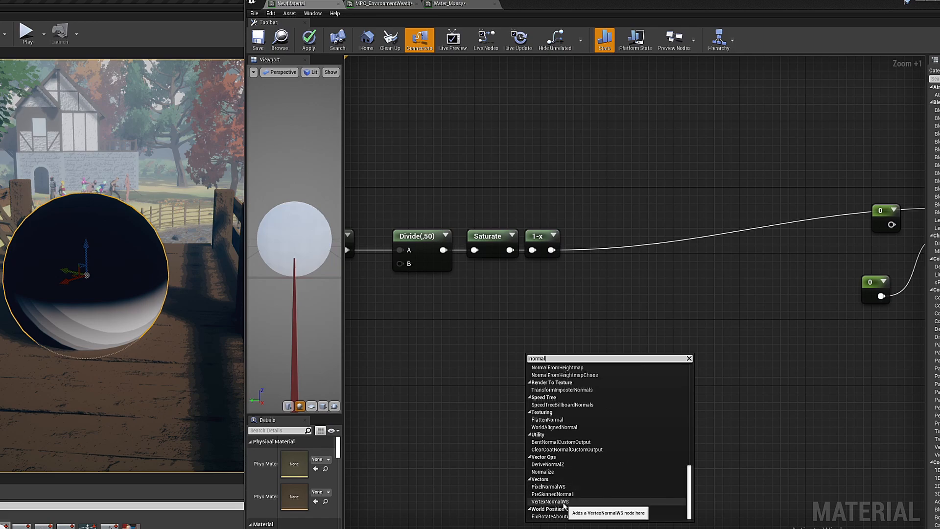
pyautogui.click(548, 502)
pyautogui.write('mask')
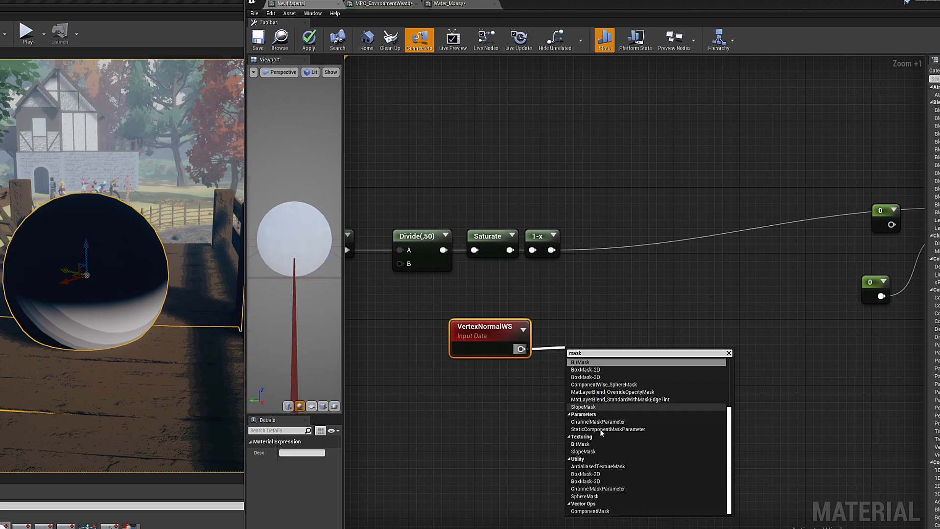
pyautogui.click(593, 511)
pyautogui.write('mul')
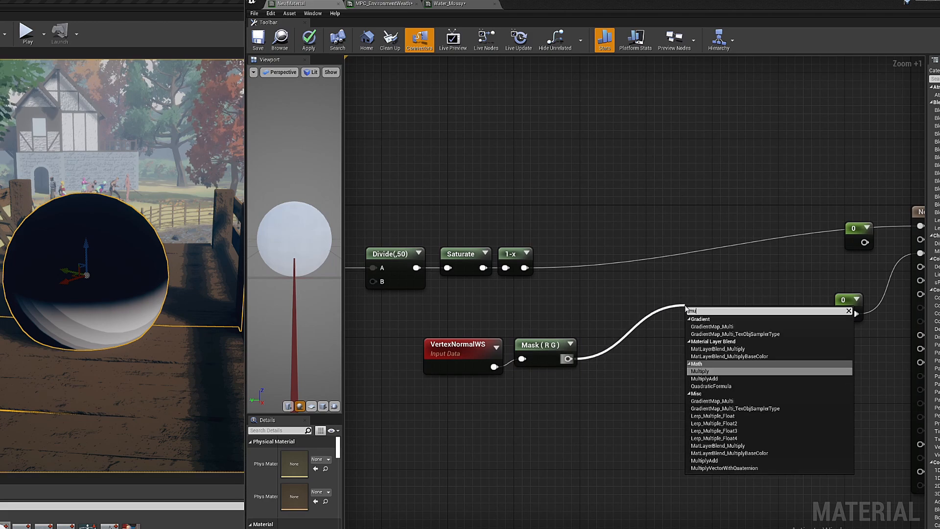
# - Multiply the masked normal by a Param scalar, then start a second Multiply for the distance mask
pyautogui.click(699, 370)
pyautogui.write('mul')
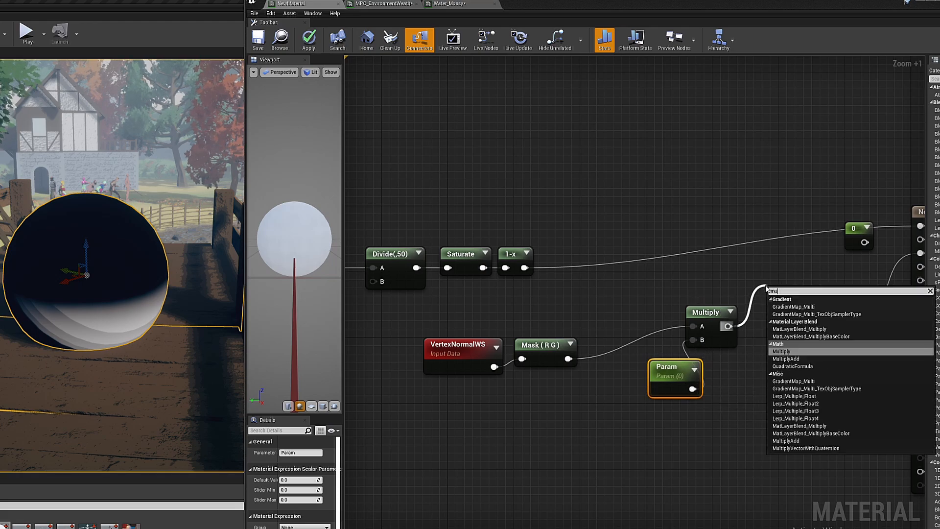
pyautogui.click(782, 351)
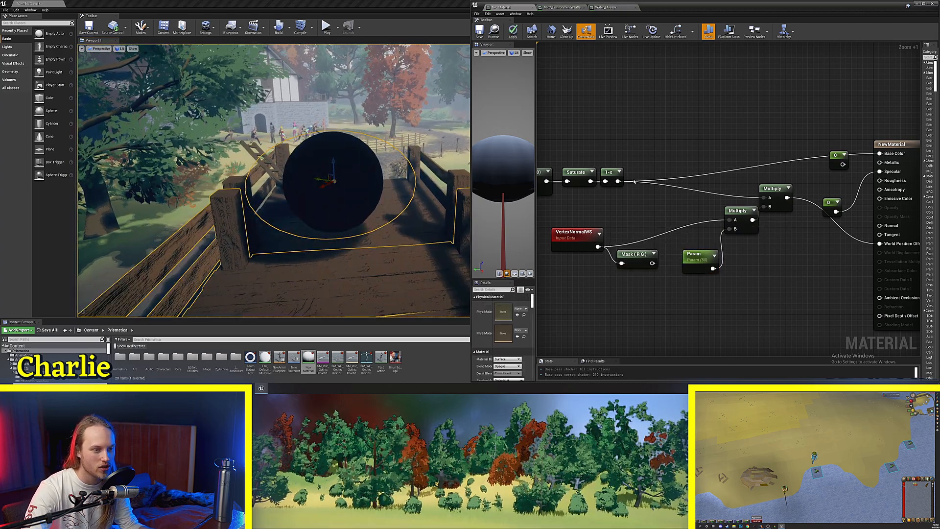
# - Apply the material so the masked-normal offset drives World Position Offset and shaders compile
pyautogui.click(483, 31)
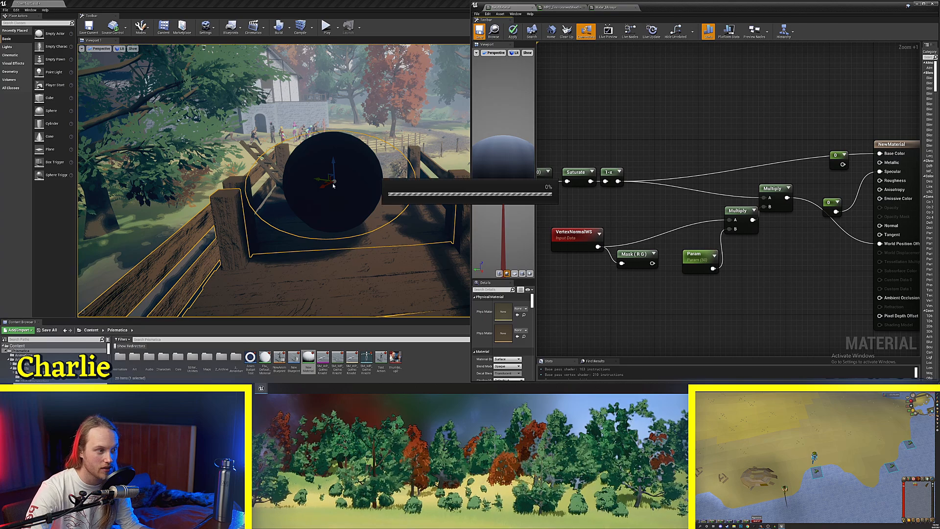